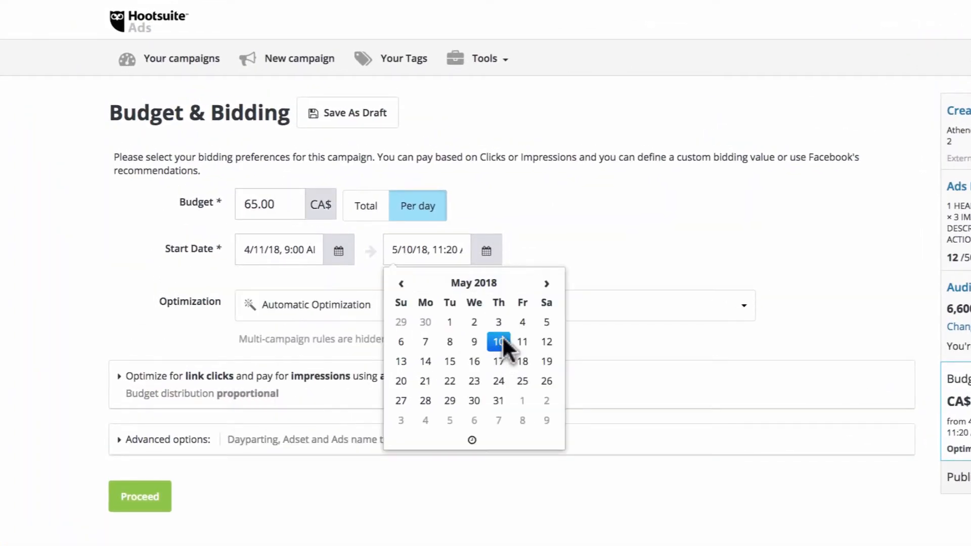
# Confirm May 10 as the campaign end date and list the optimization rule choices.
pyautogui.click(499, 341)
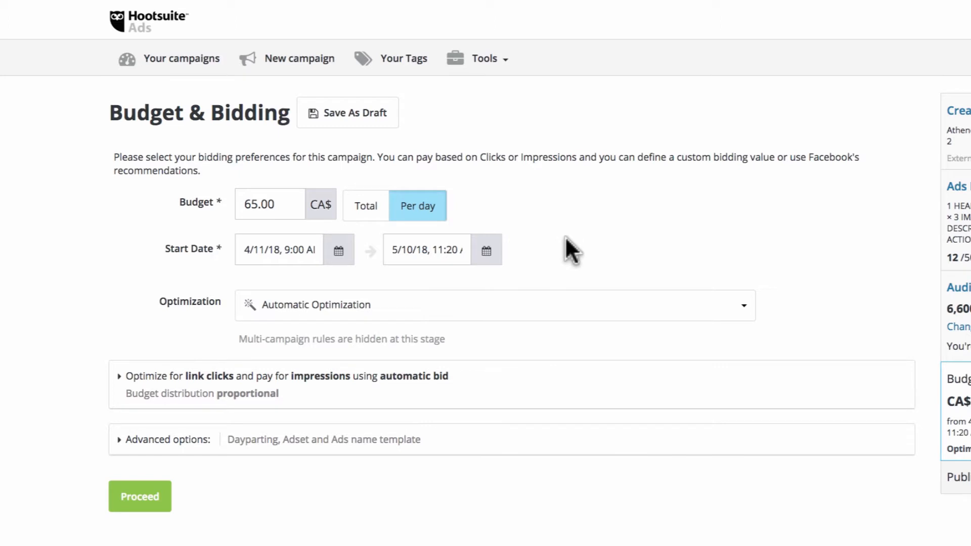
pyautogui.click(493, 304)
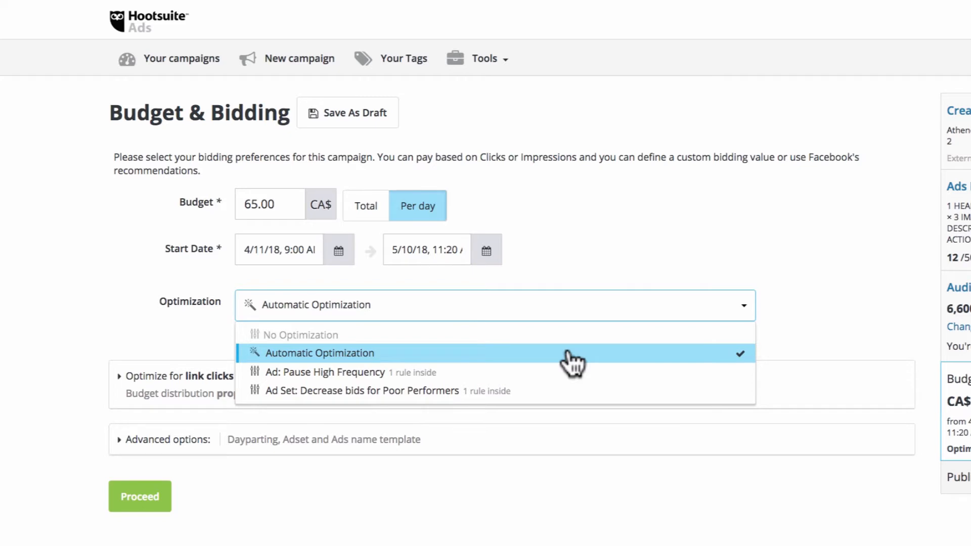
# Keep Automatic Optimization as the campaign's optimization rule.
pyautogui.click(486, 58)
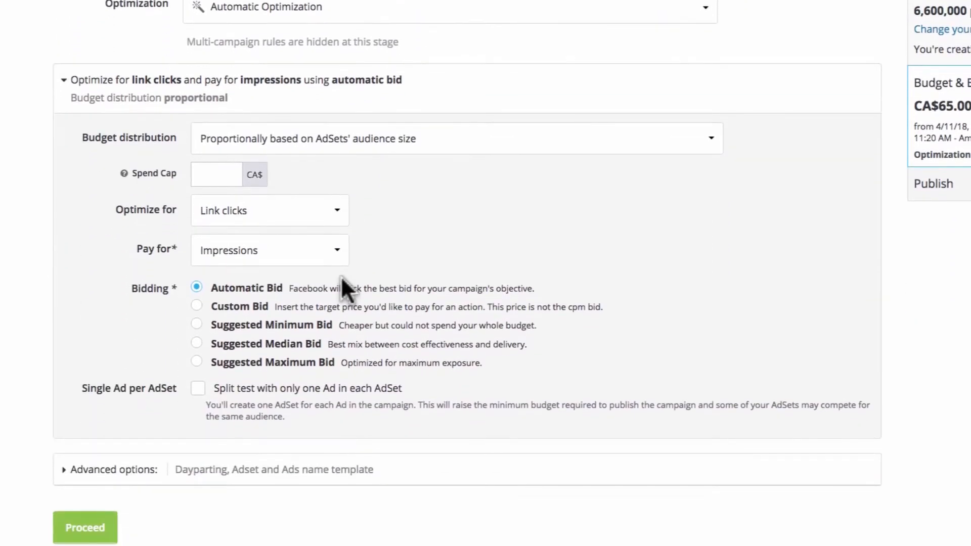
# Set the campaign spend cap to CA$1,500.00.
pyautogui.click(216, 174)
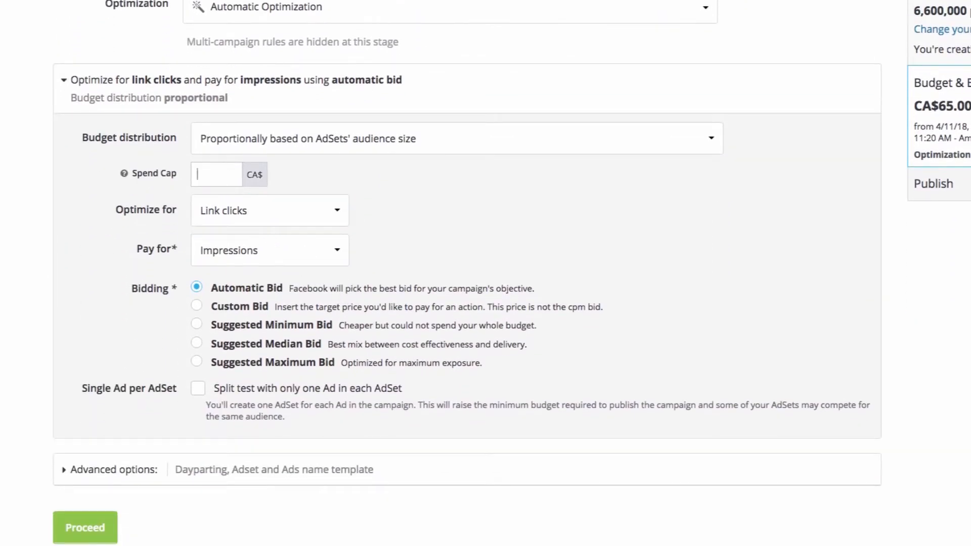
pyautogui.write('1500')
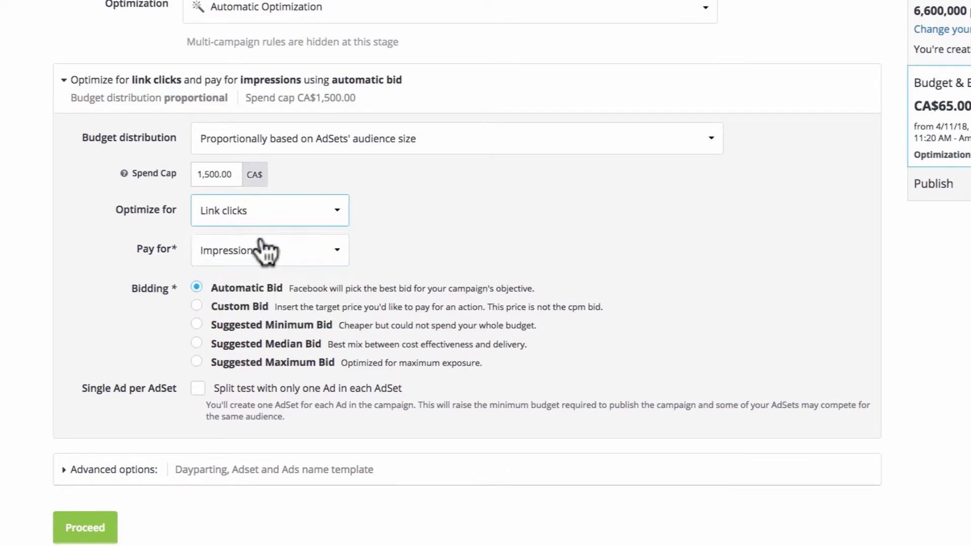
pyautogui.click(269, 250)
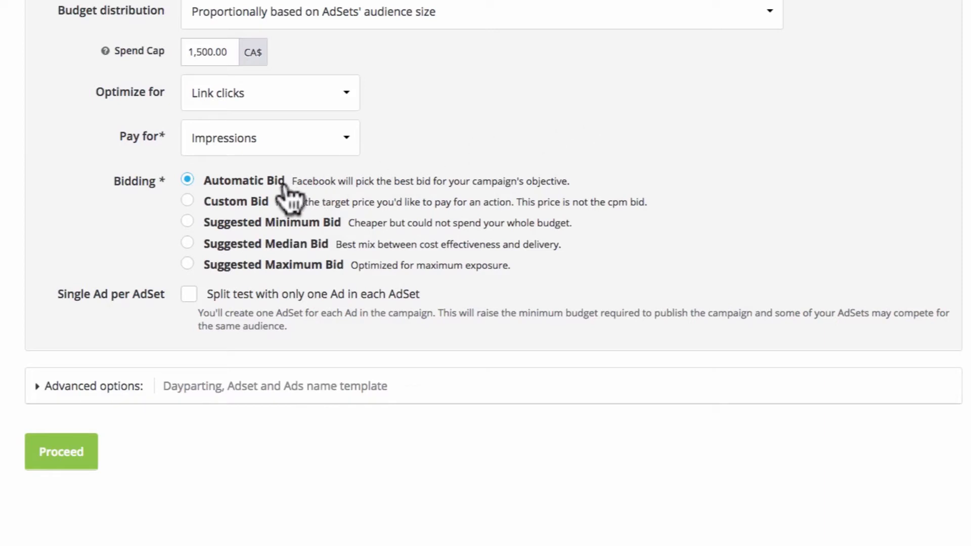
# Switch bidding to a custom bid of CA$0.30.
pyautogui.click(188, 201)
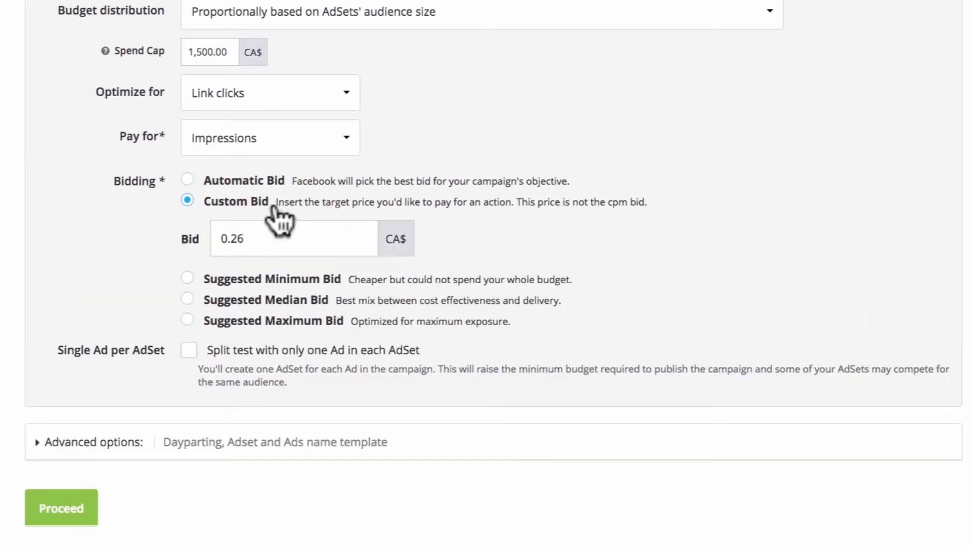
pyautogui.write('0.30')
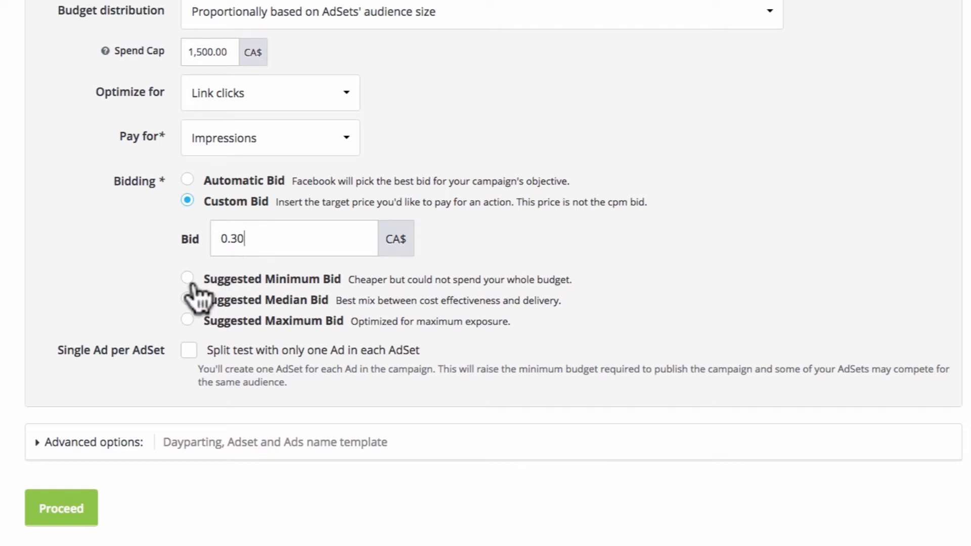
pyautogui.moveTo(208, 324)
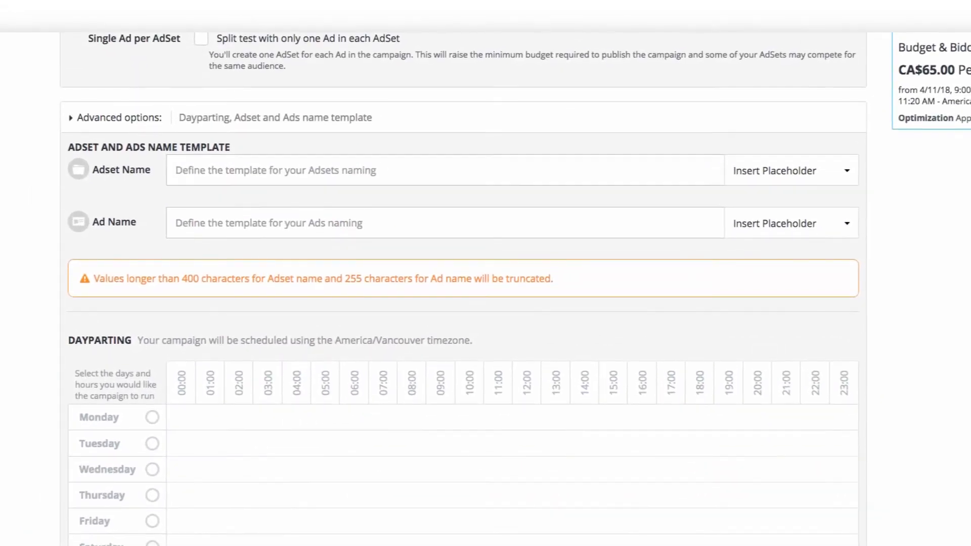
# Insert the Campaign Name placeholder at the start of the ad set name template.
pyautogui.click(791, 170)
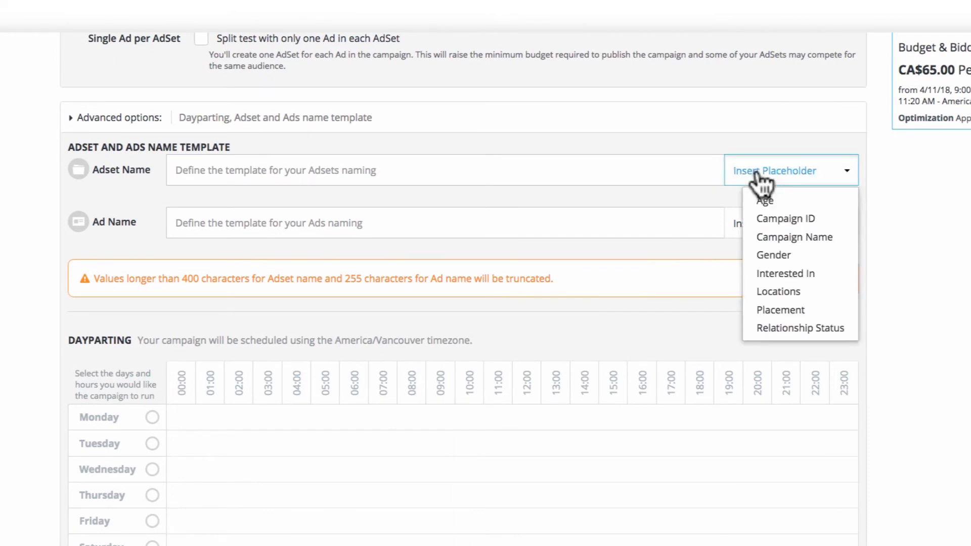
pyautogui.moveTo(785, 218)
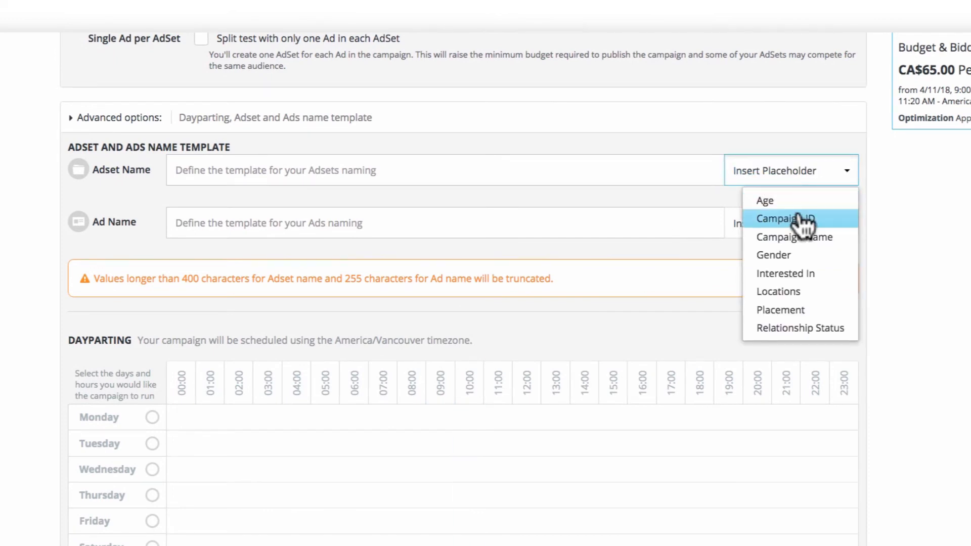
pyautogui.moveTo(795, 237)
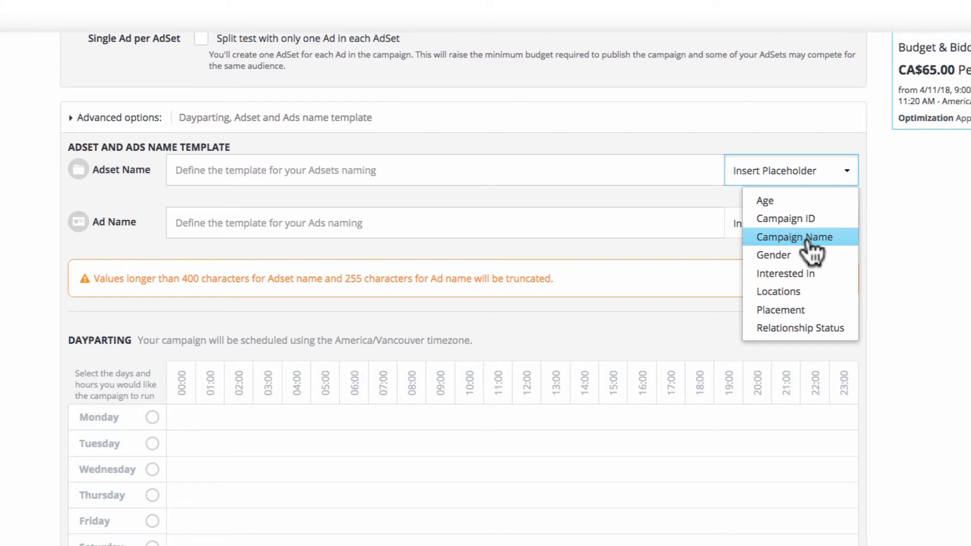
pyautogui.click(795, 236)
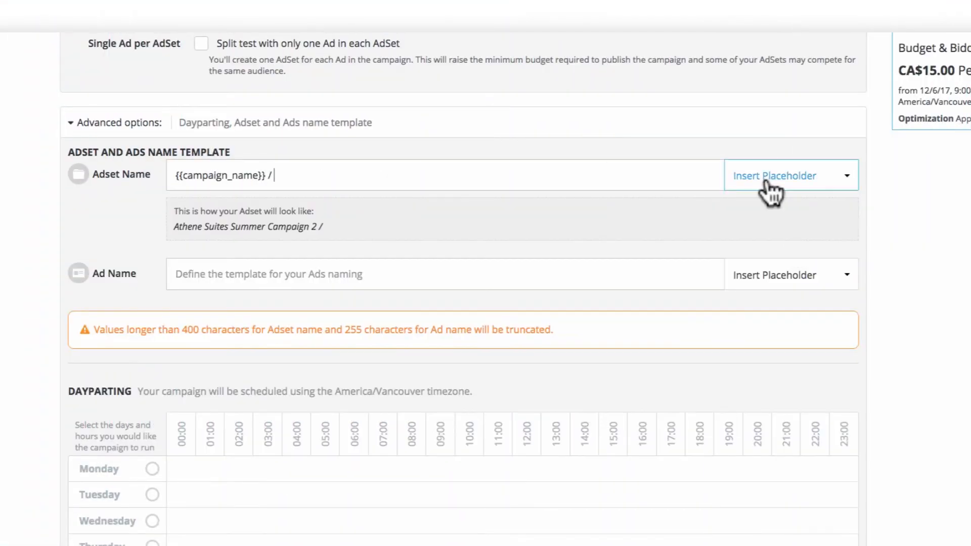
# Add '{{adset_id}} / {{title}}' to the ad set name and the image placeholder to the ad name.
pyautogui.click(775, 175)
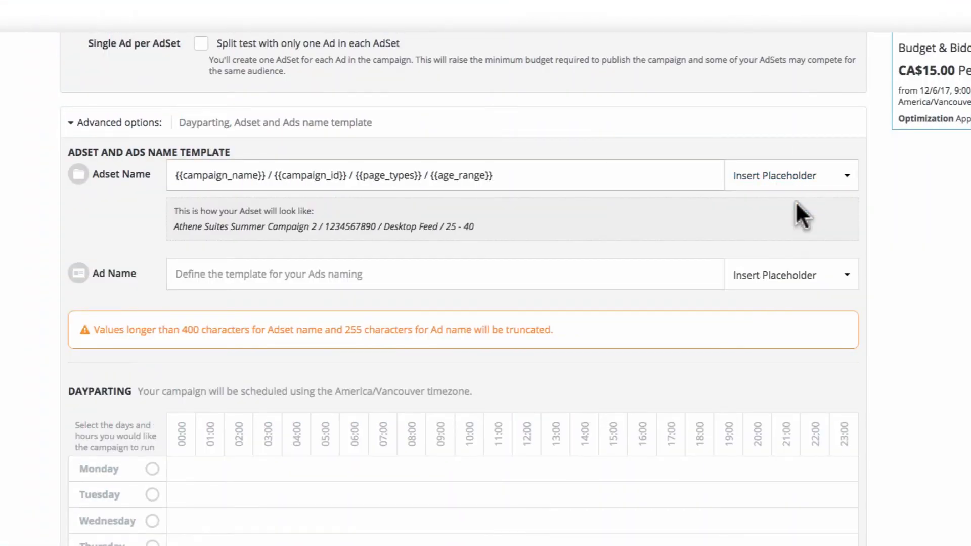
pyautogui.write('{{adset_id}} / {{title}}')
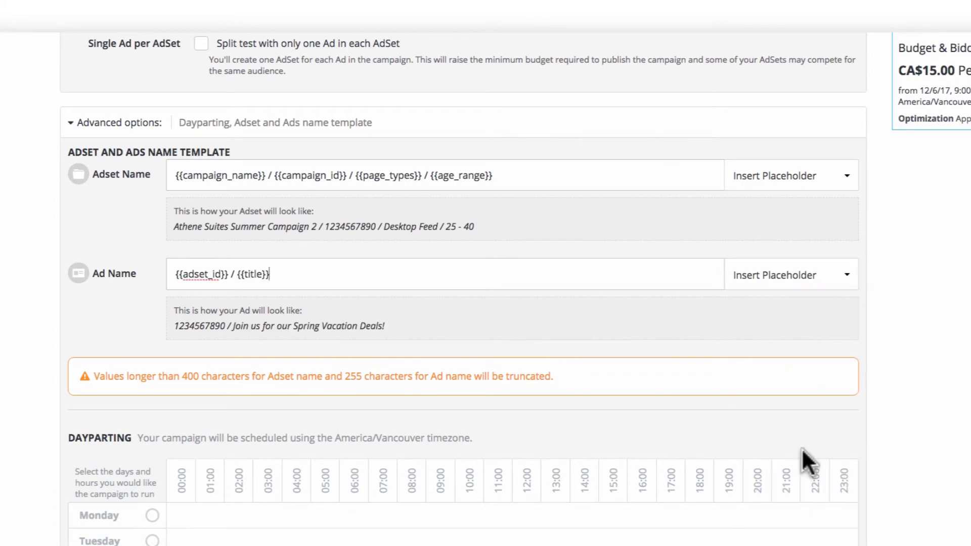
pyautogui.click(790, 275)
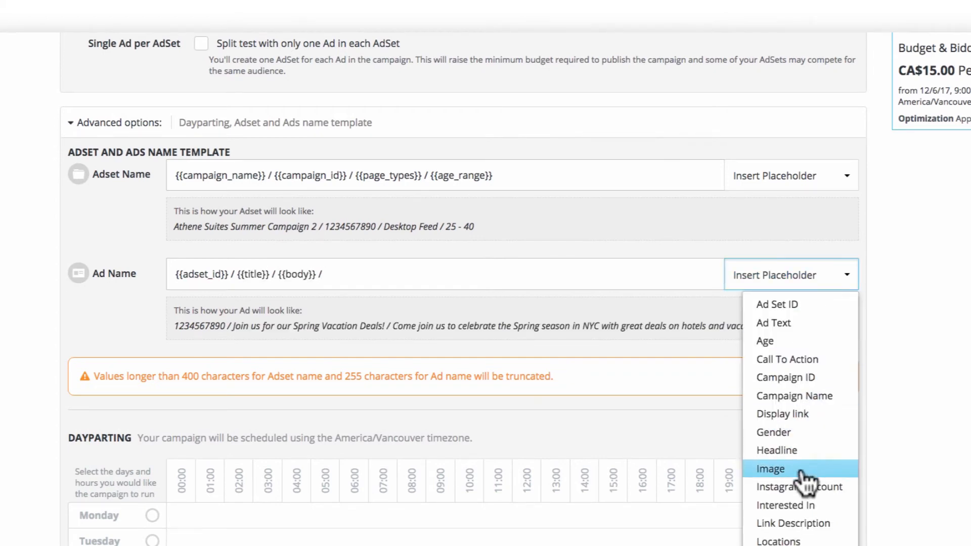
pyautogui.click(770, 468)
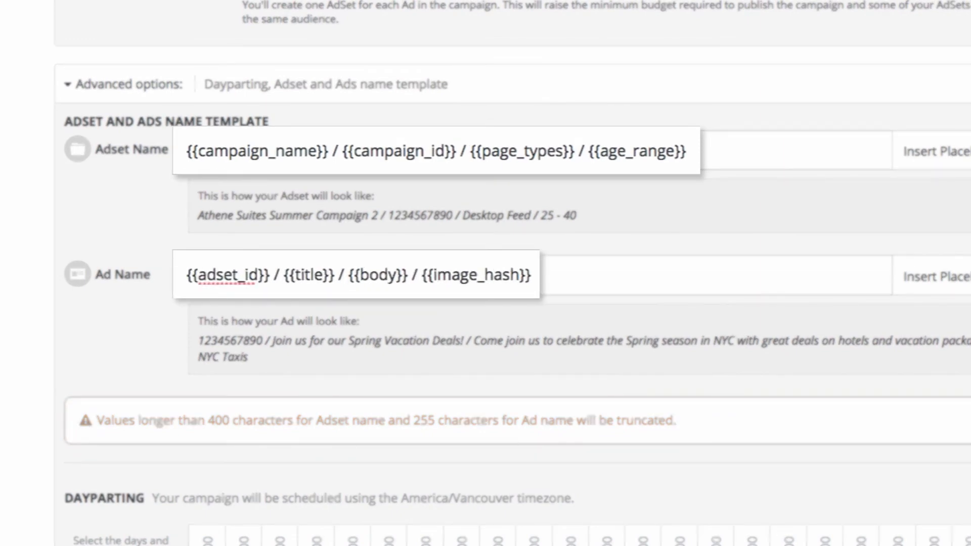
pyautogui.scroll(-3)
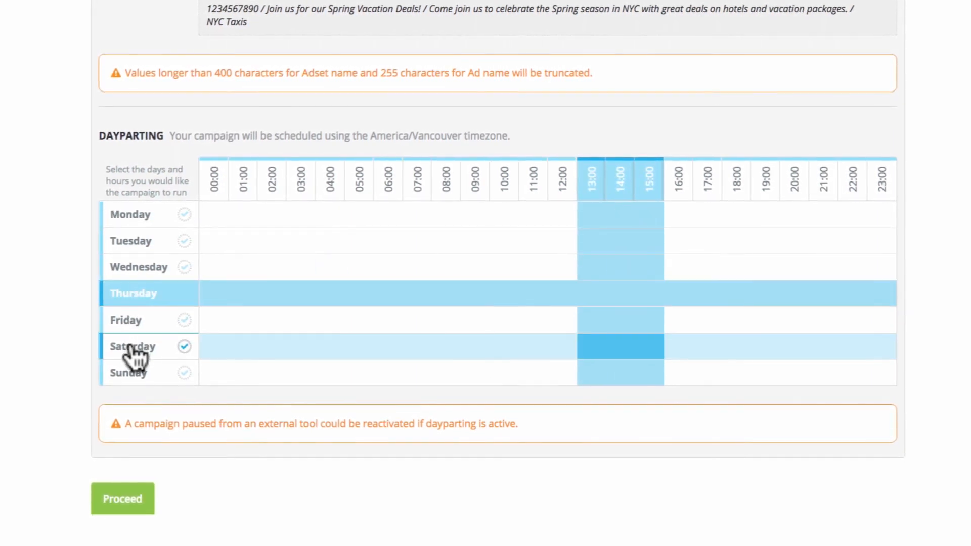
# Reset dayparting so only Monday–Friday, 09:00 to 17:00, is active.
pyautogui.click(184, 346)
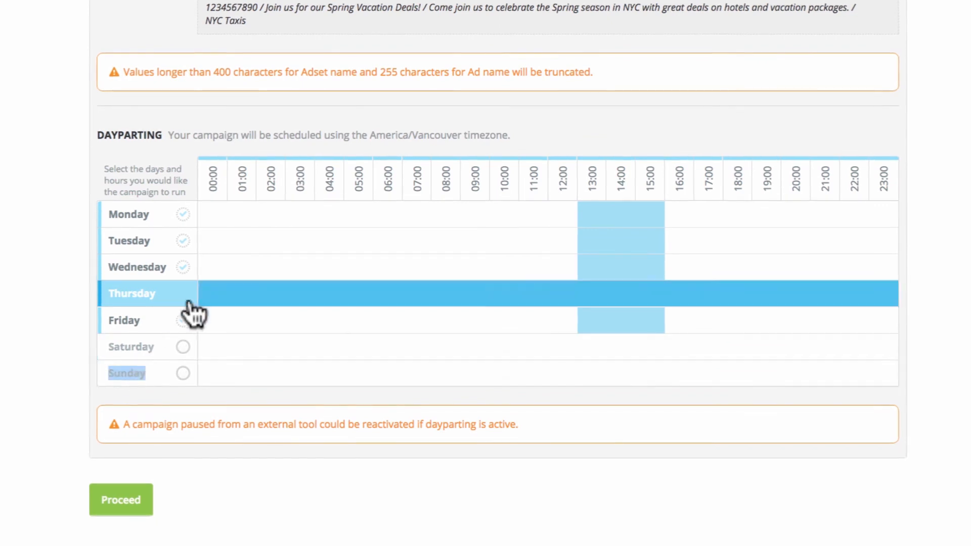
pyautogui.moveTo(219, 219); pyautogui.dragTo(858, 368)
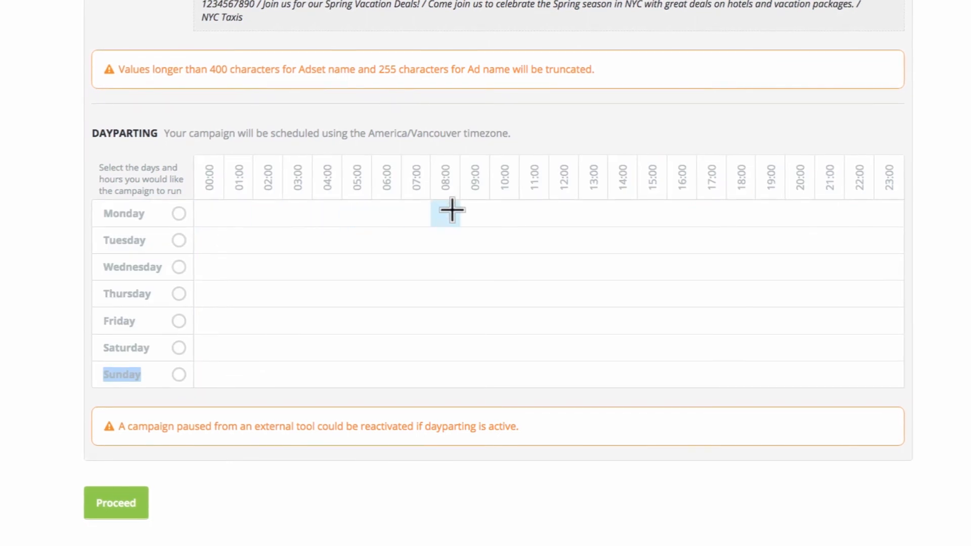
pyautogui.moveTo(445, 213); pyautogui.dragTo(724, 338)
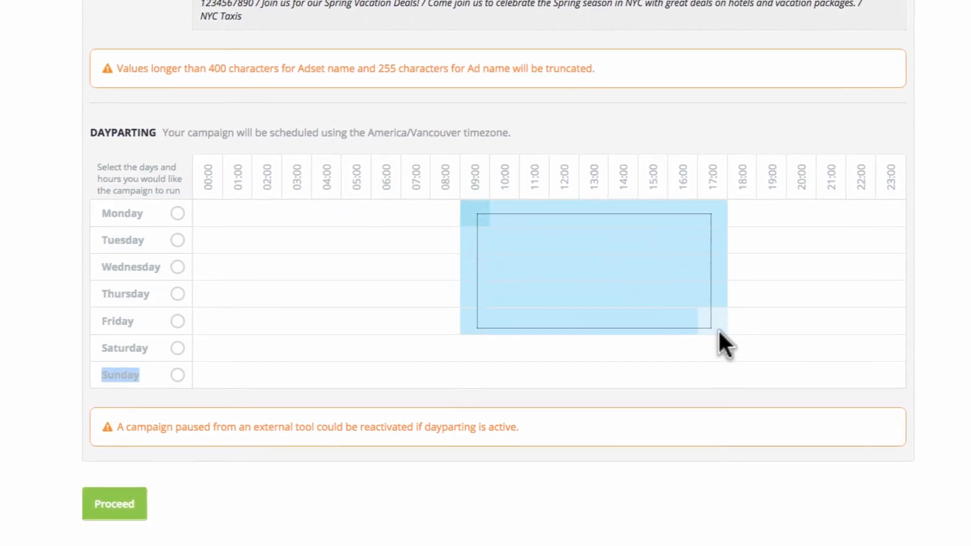
pyautogui.moveTo(479, 220); pyautogui.dragTo(719, 321)
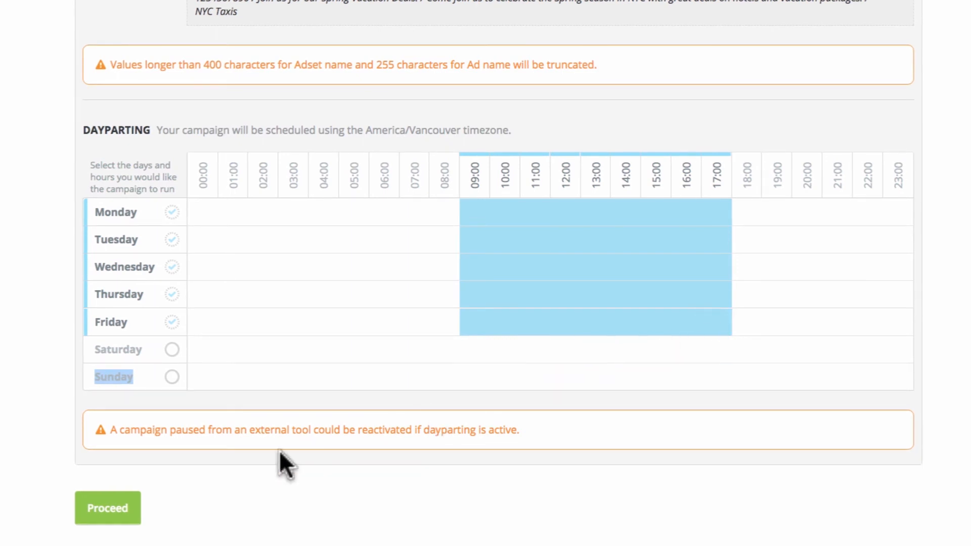
# Proceed to the Publish step and save the campaign as a draft.
pyautogui.click(106, 508)
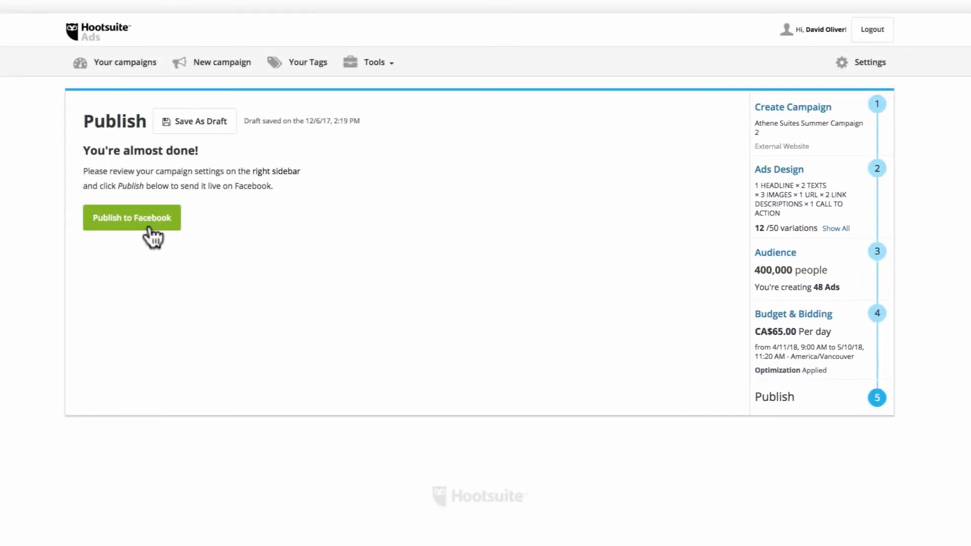
pyautogui.moveTo(189, 161)
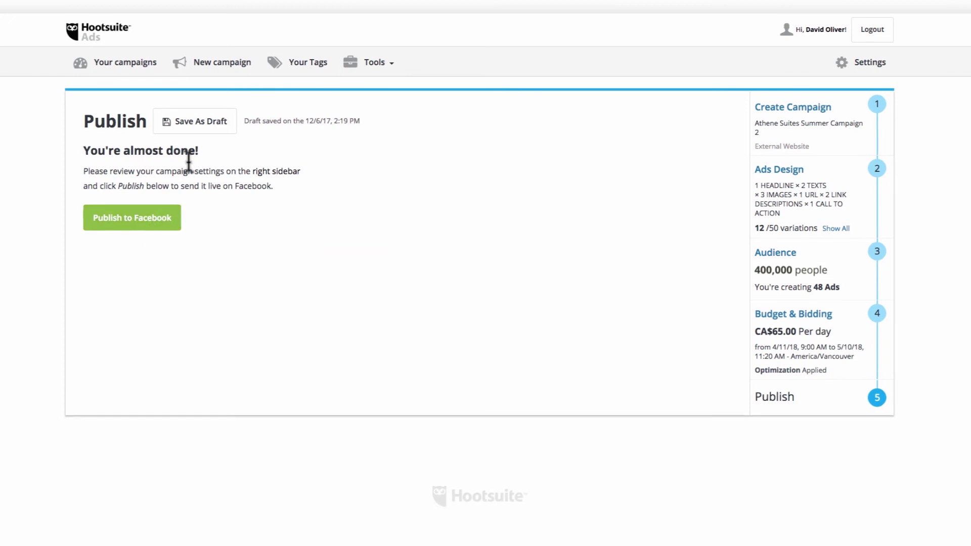
pyautogui.click(195, 120)
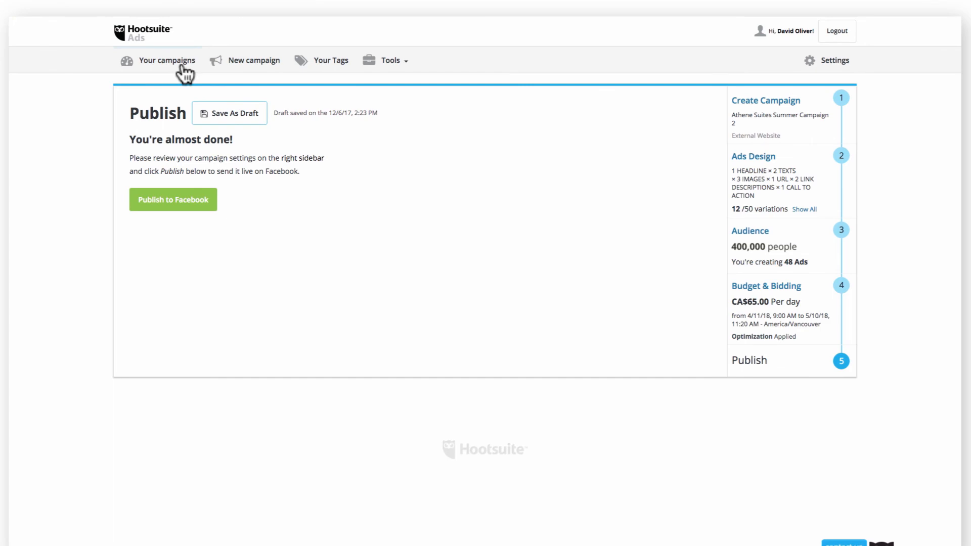
# Reopen the Athene Suites Summer Campaign 2 draft from Your campaigns.
pyautogui.click(167, 60)
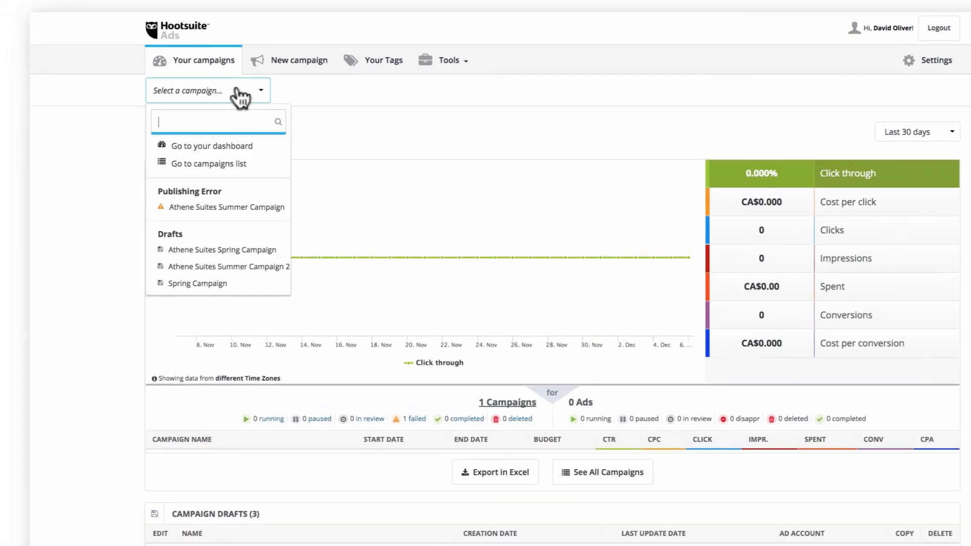
pyautogui.click(228, 266)
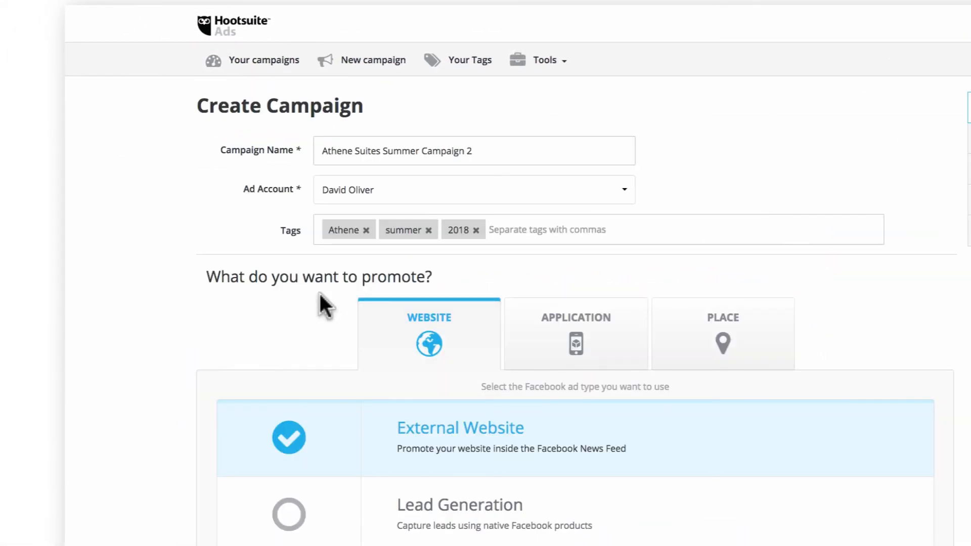